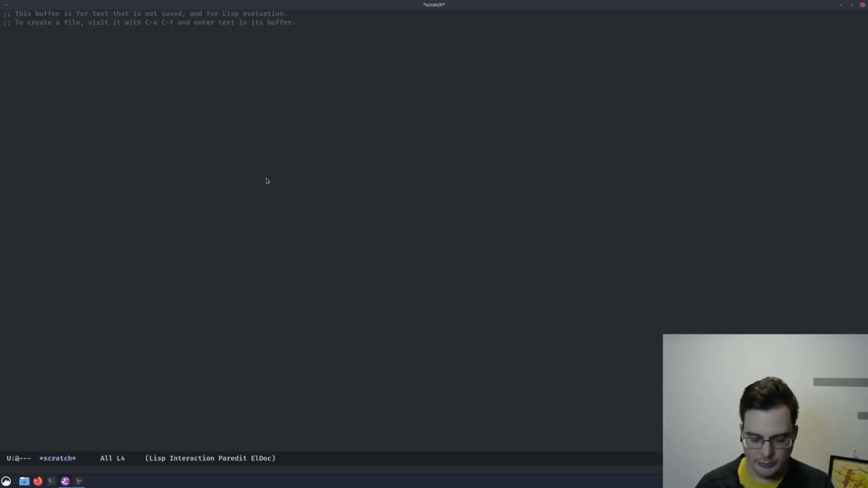
Type (define-derived-mode metar-mode prog-mode "metar") into the scratch buffer
type("(define-derived-mode metar-mode prog-mode \"metar\")")
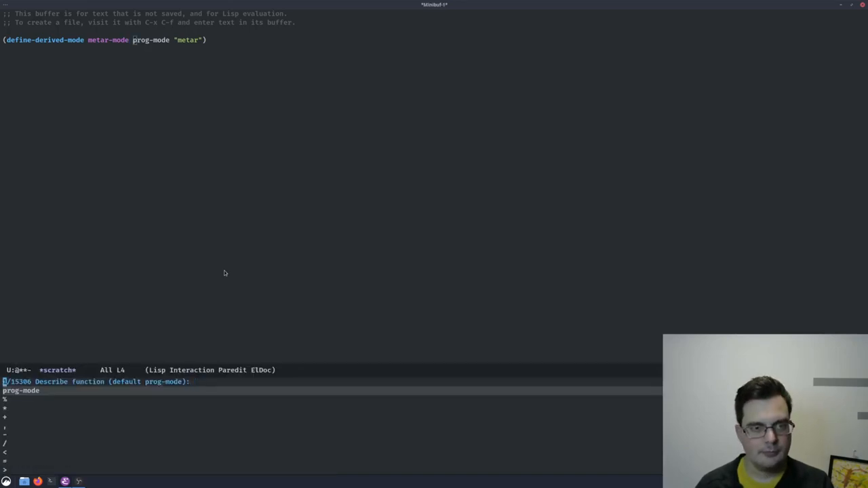
Show the prog-mode documentation, then close the help window with C-x 1
key("Return")
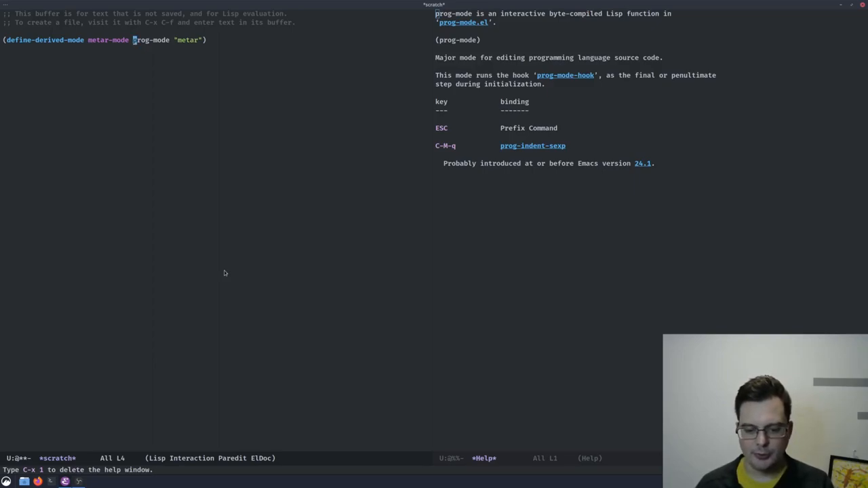
key("C-x 1")
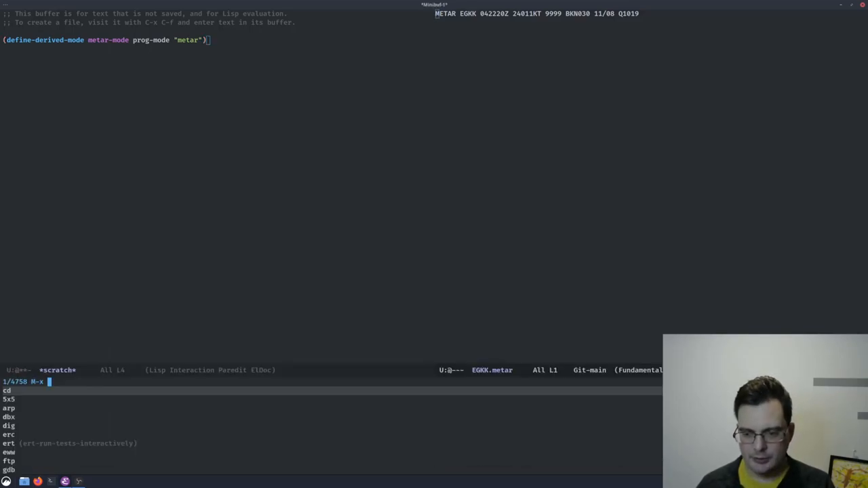
Switch the EGKK.metar report into metar-mode from the command prompt
type("meta")
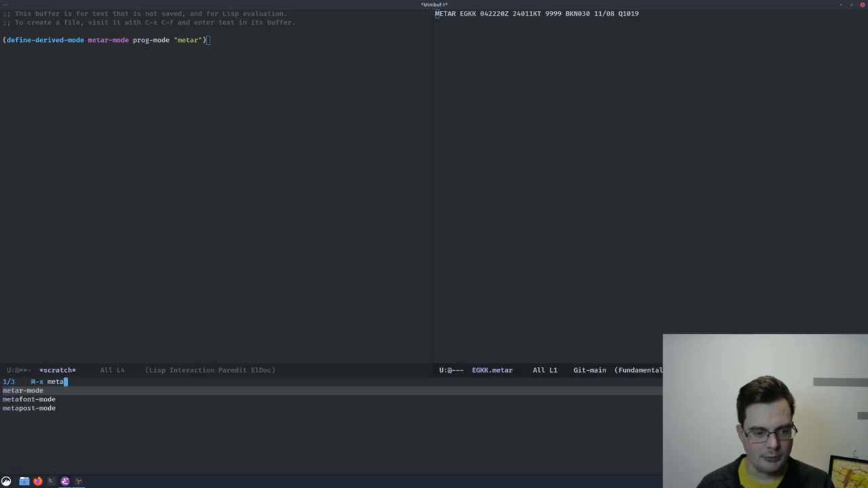
key("Return")
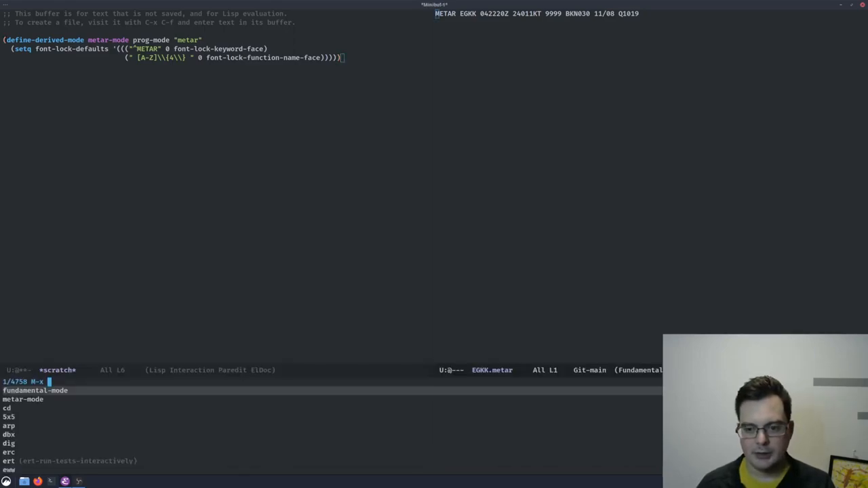
Enter "met" at the command prompt to run metar-mode on the report
type("metar-airfields-alist")
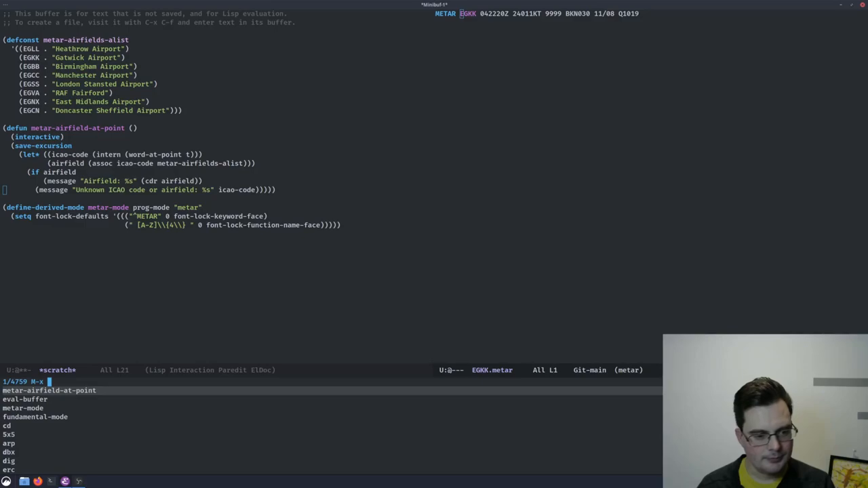
Run metar-airfield-at-point on the EGKK code, then bring up M-x
key("Return")
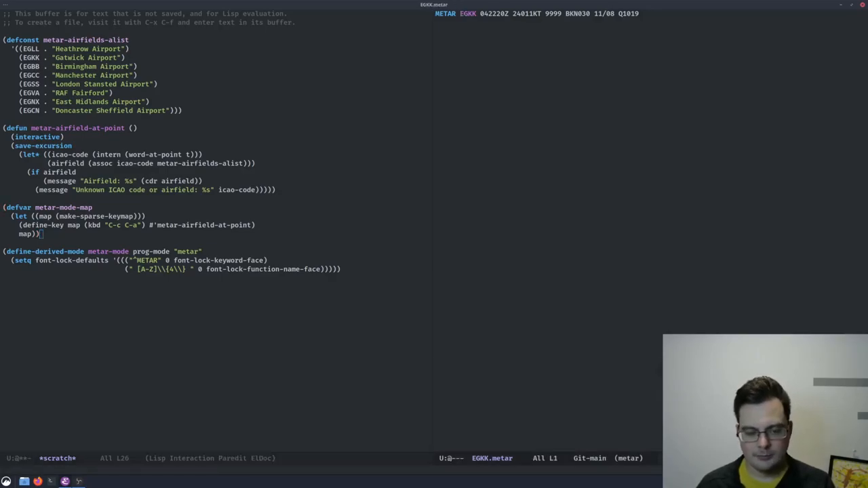
key("M-x")
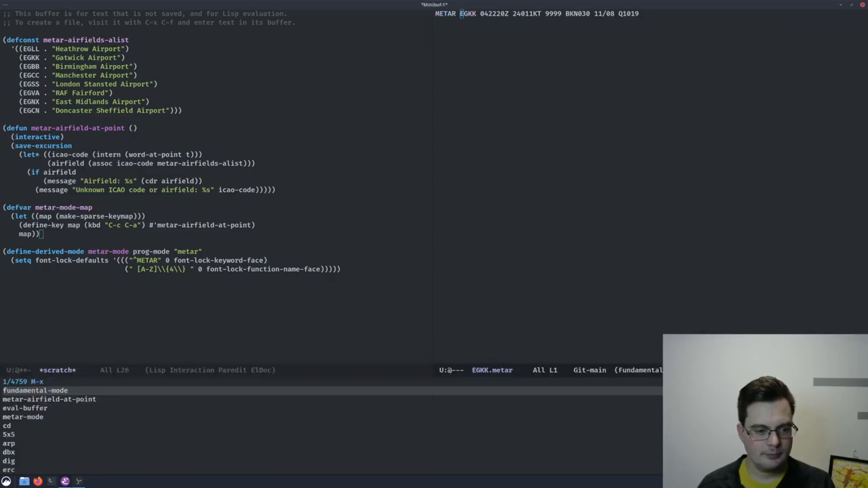